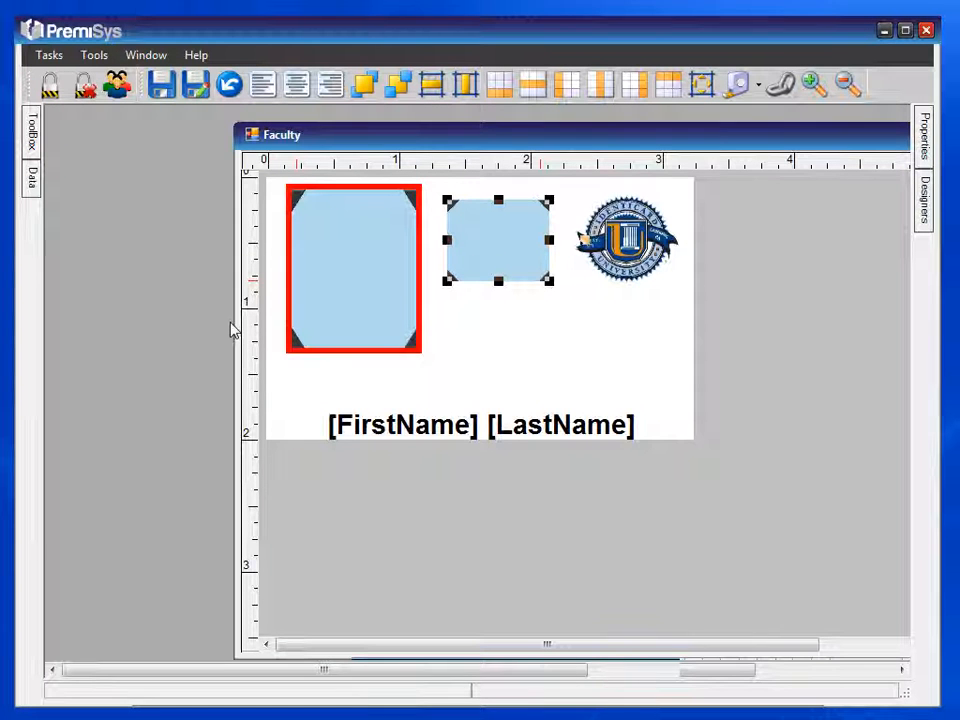
mouse_move(150, 248)
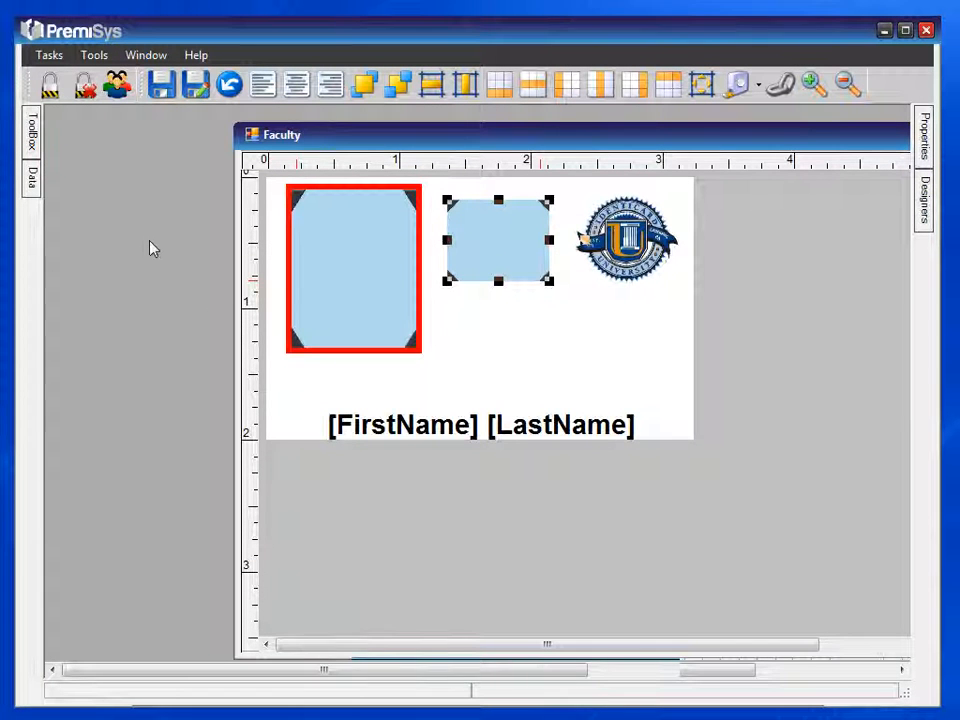
Show the Data panel's database field list scrolled down to the Departments table.
click(32, 180)
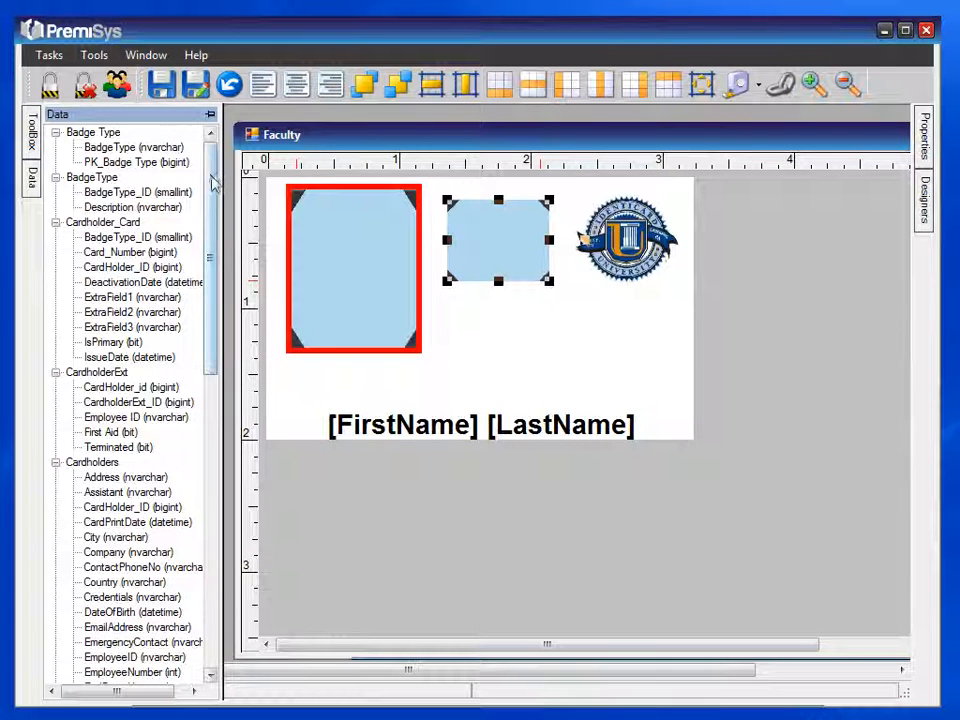
scroll(down, 3)
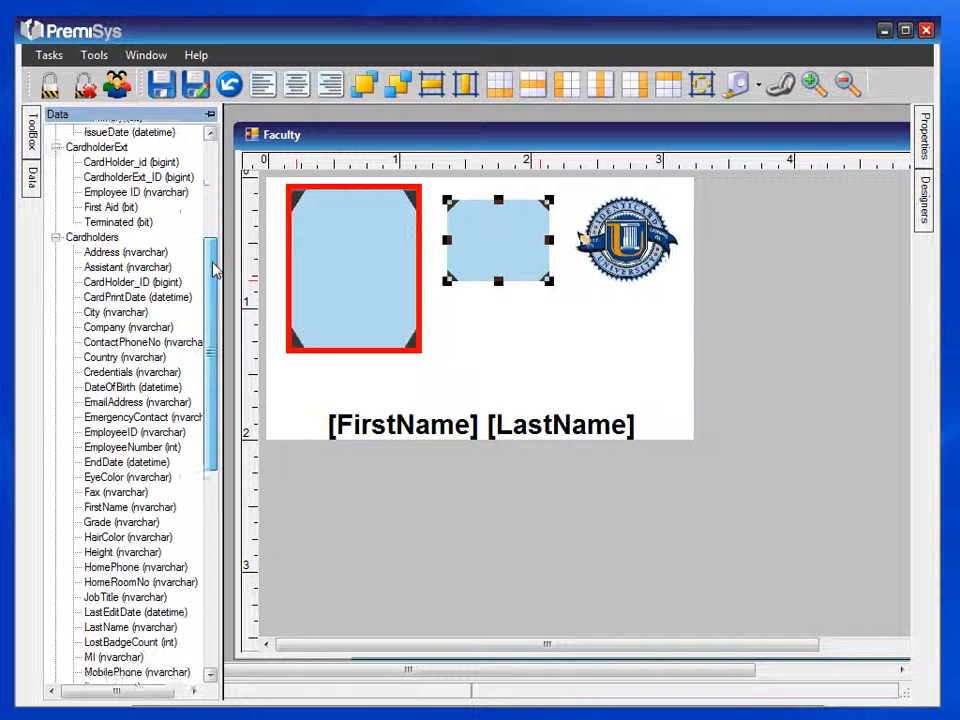
scroll(down, 3)
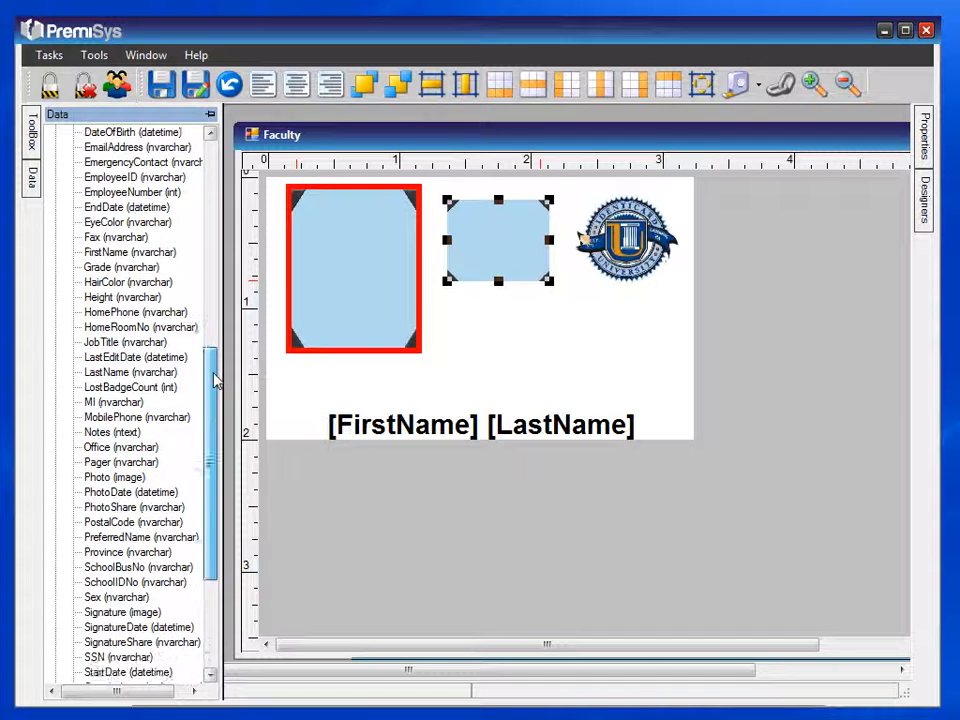
scroll(down, 3)
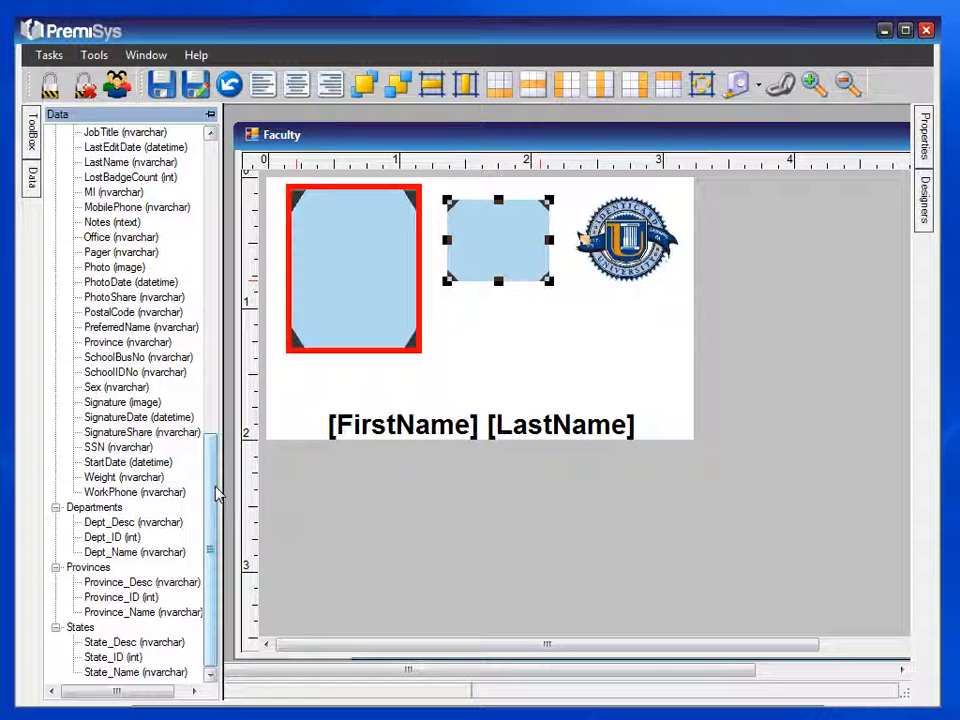
Place Departments.Dept_Name as a label above [FirstName] [LastName] and center its text.
right_click(112, 552)
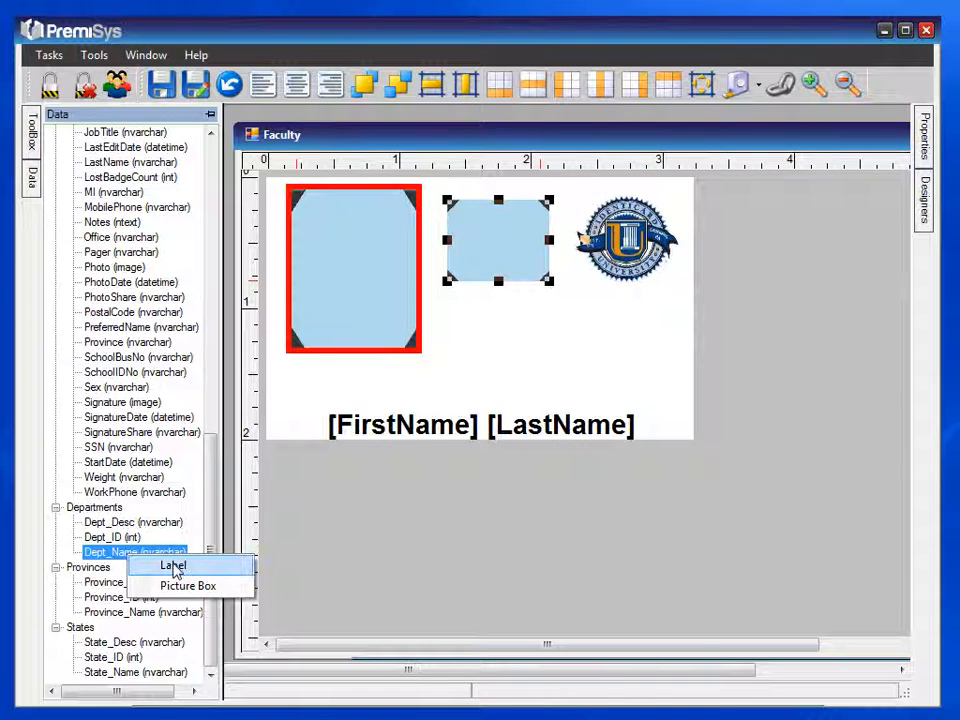
click(172, 564)
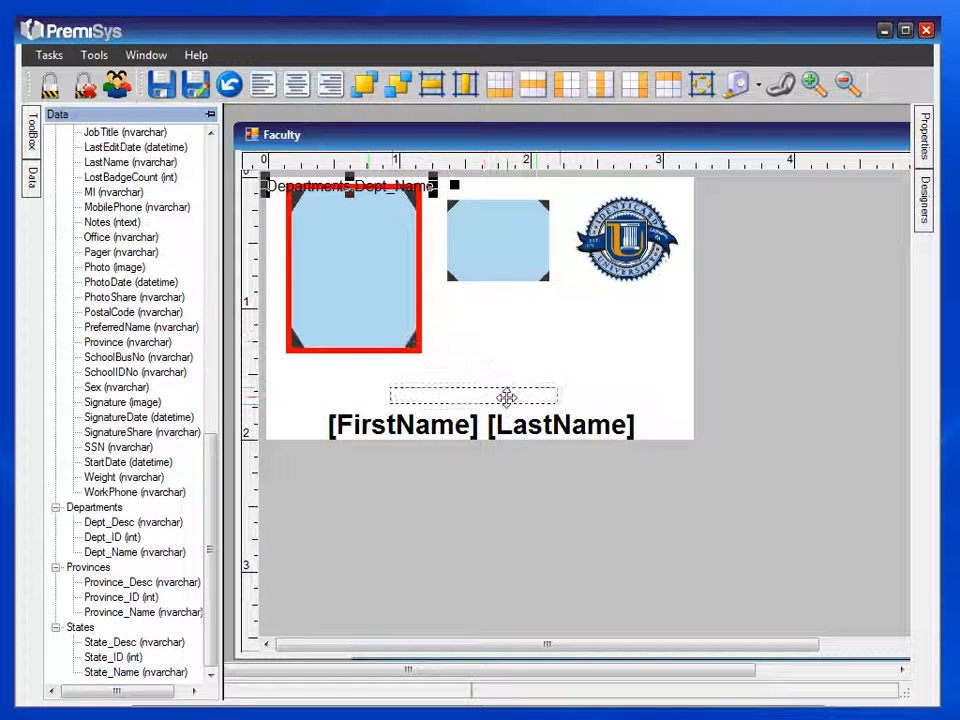
drag(350, 184, 472, 396)
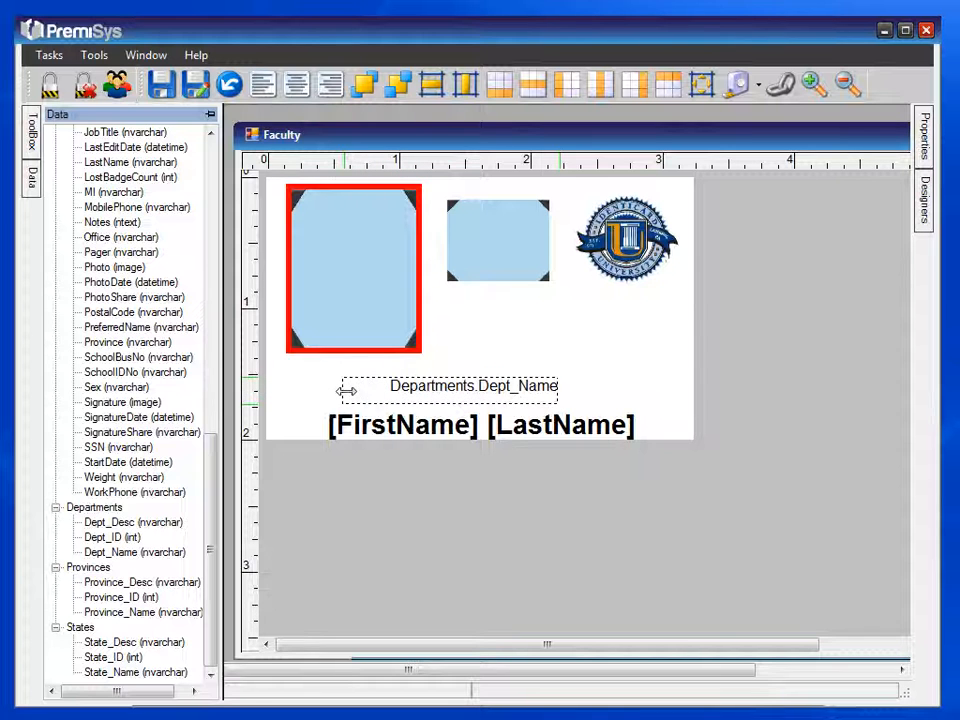
click(448, 386)
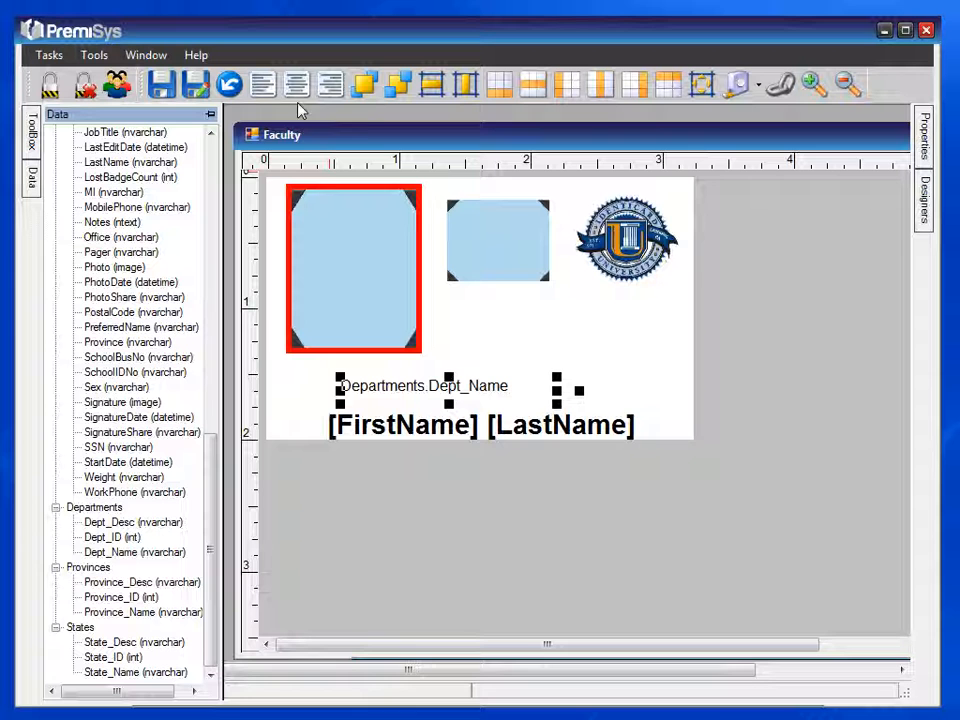
click(296, 84)
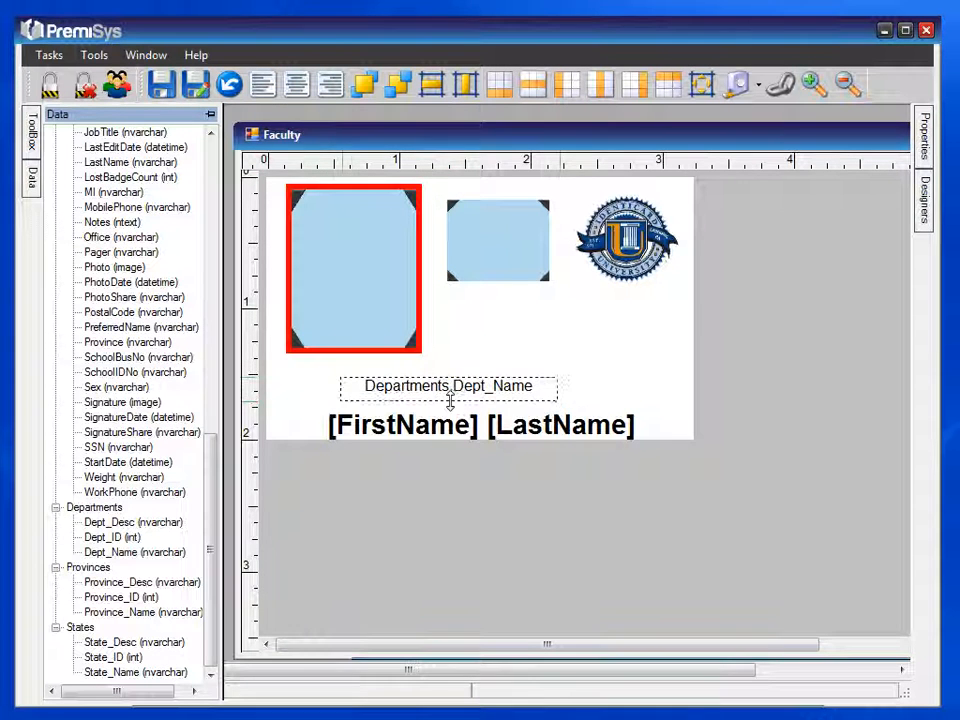
click(296, 84)
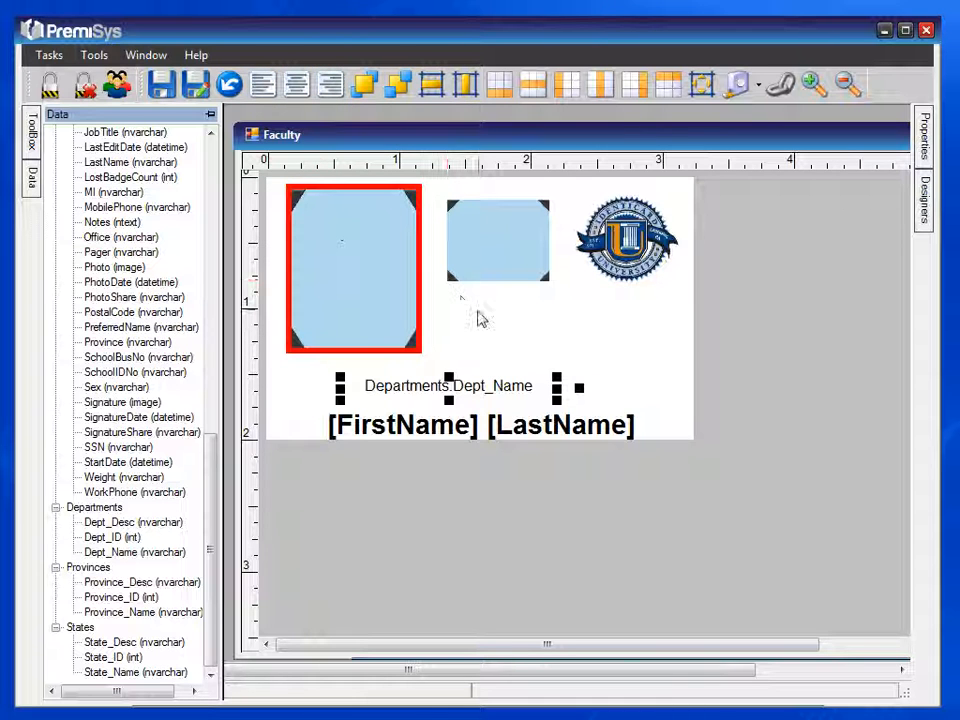
mouse_move(912, 168)
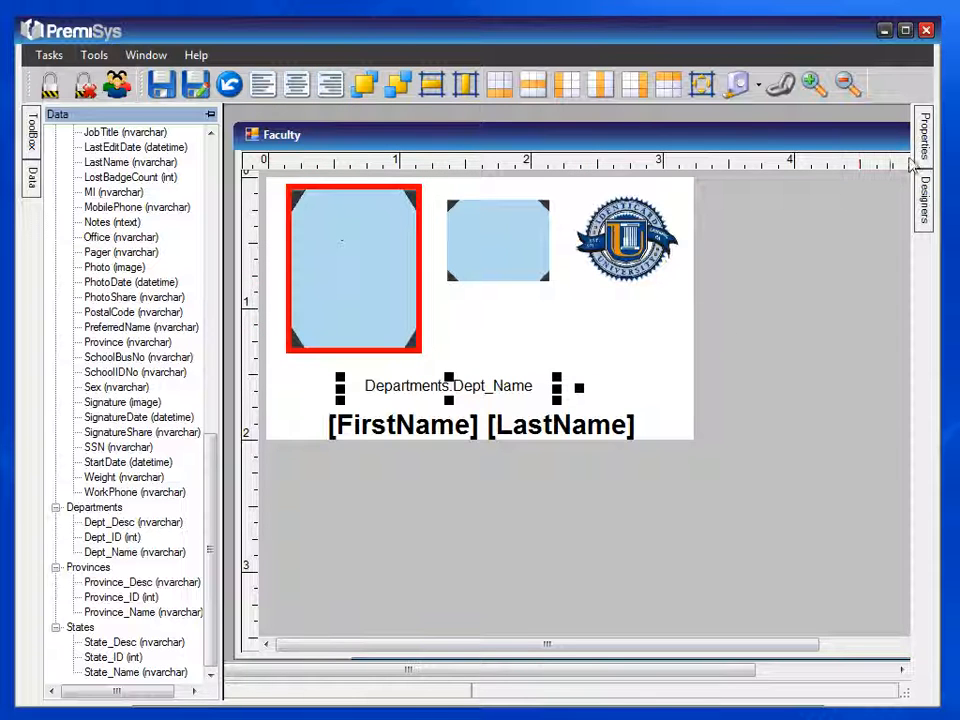
Set the Dept_Name label's font to bold Arial at size 14 via its Font property.
click(922, 136)
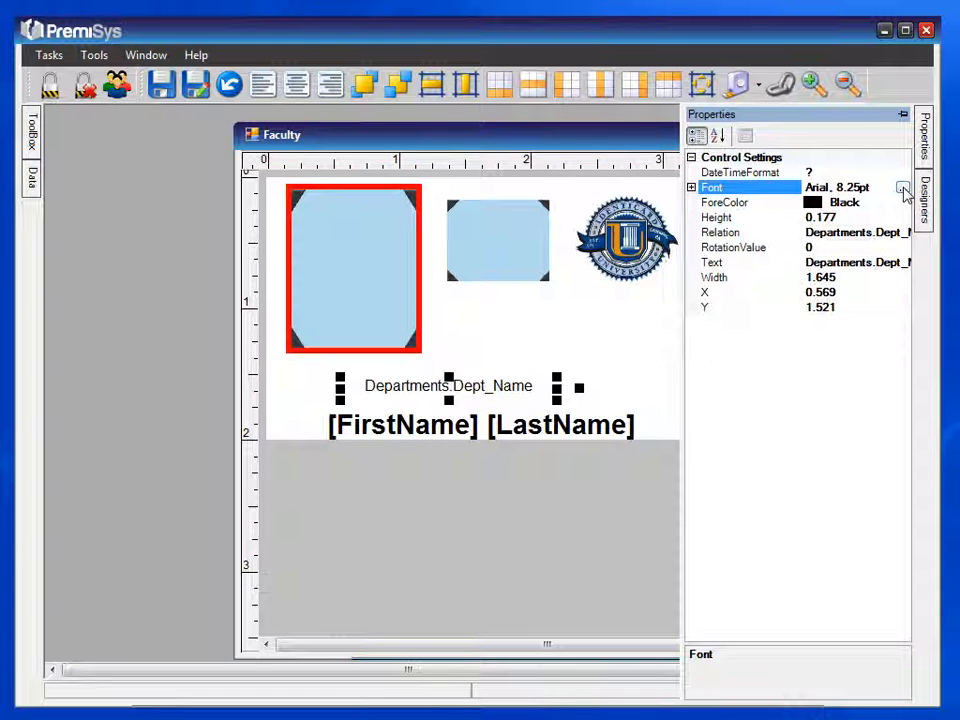
click(904, 188)
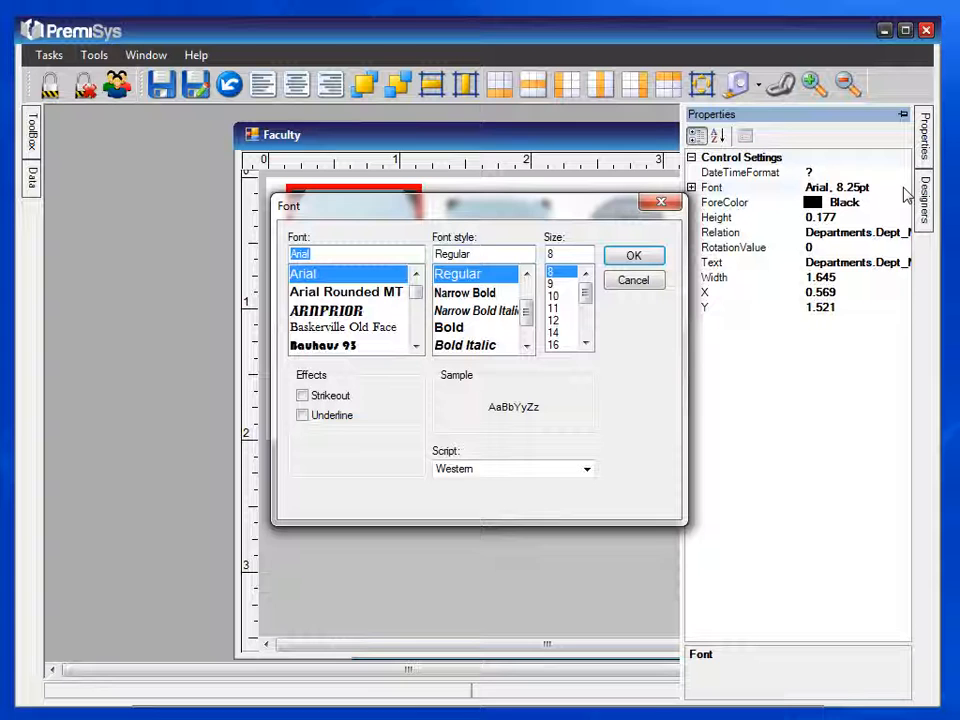
click(552, 332)
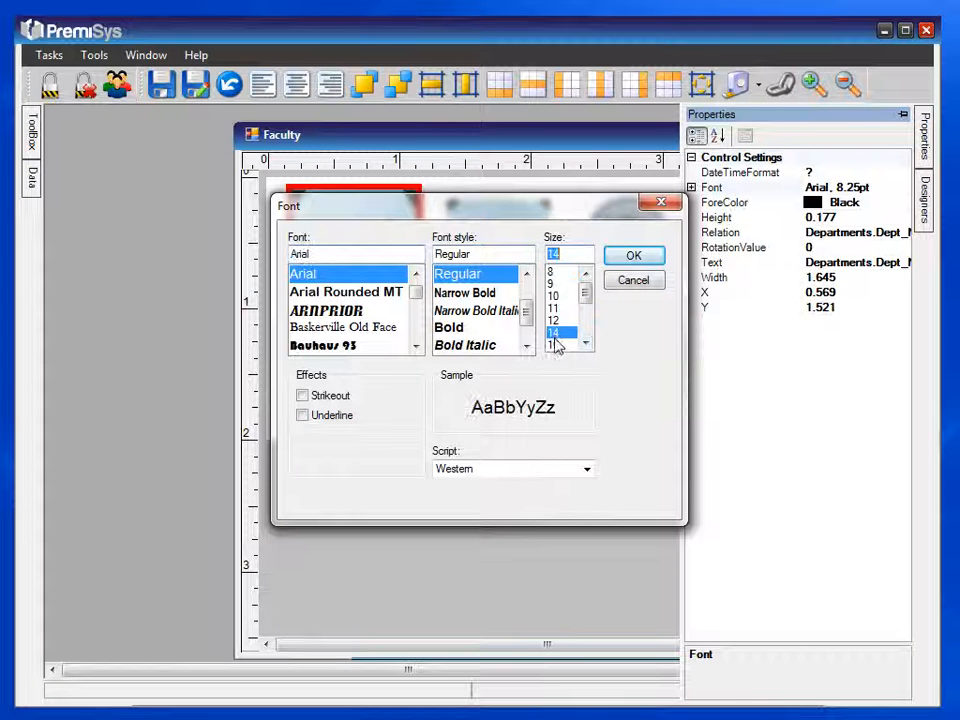
click(448, 328)
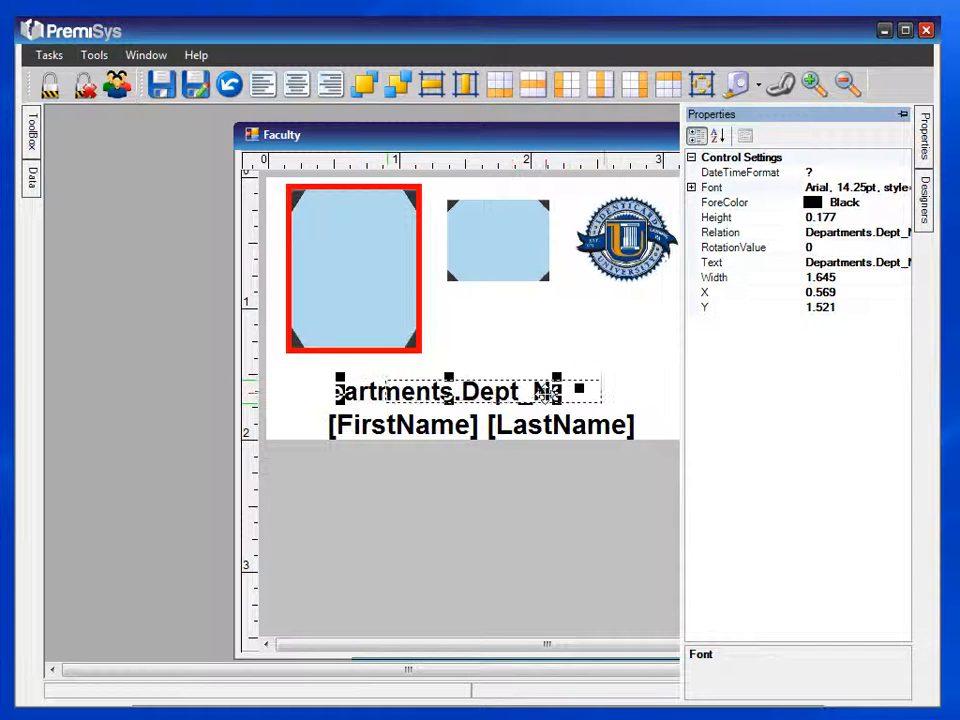
Widen the department label slightly, then save the Faculty design and dismiss 'Save successful'.
drag(444, 390, 496, 396)
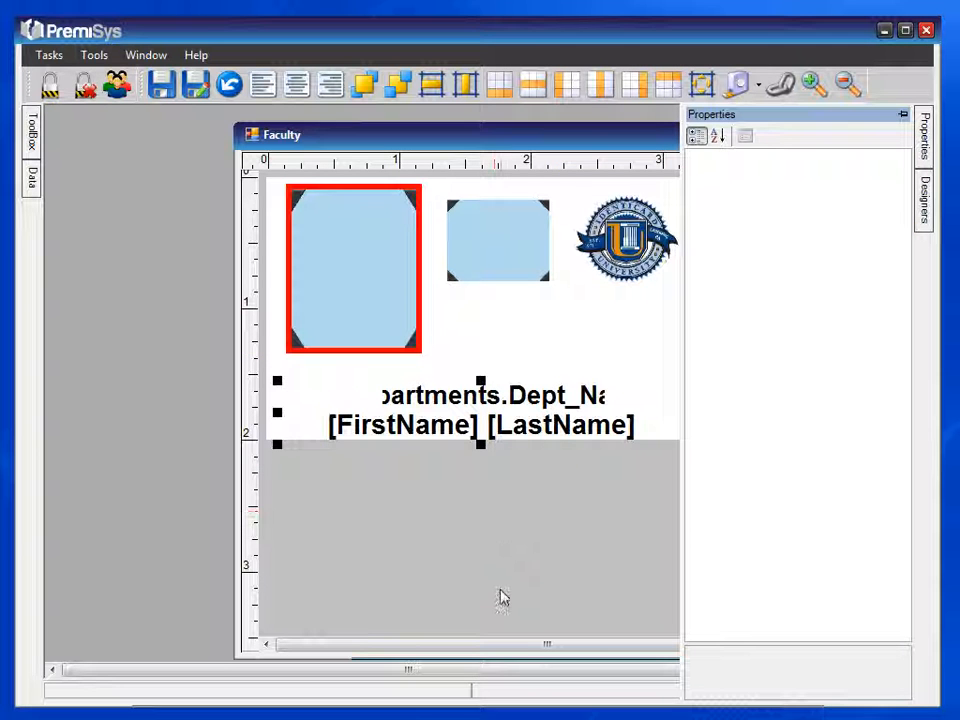
mouse_move(470, 210)
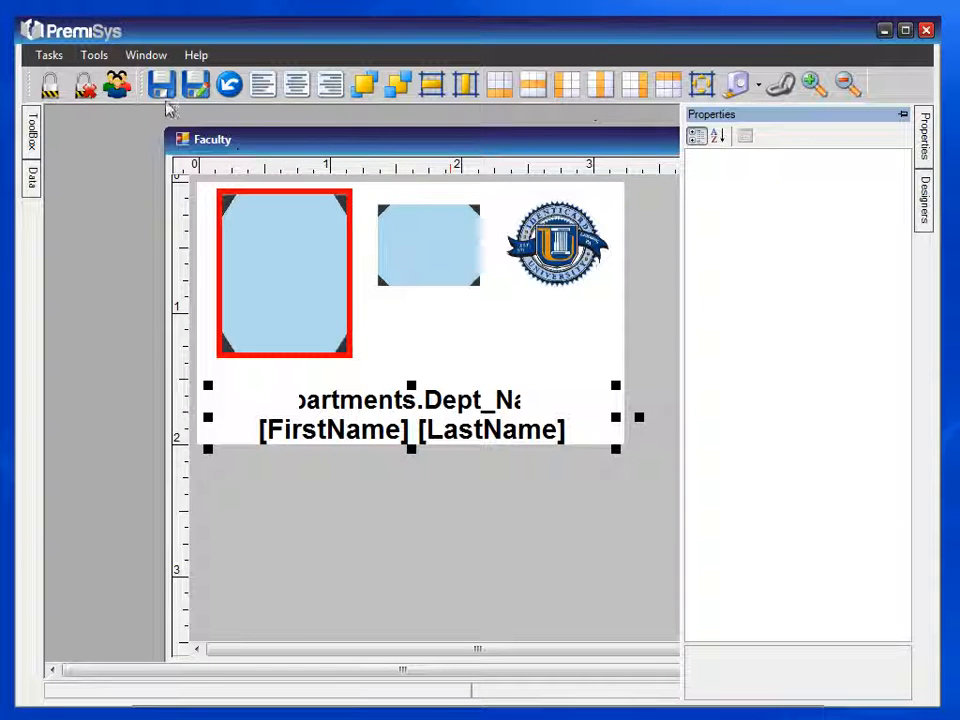
click(158, 84)
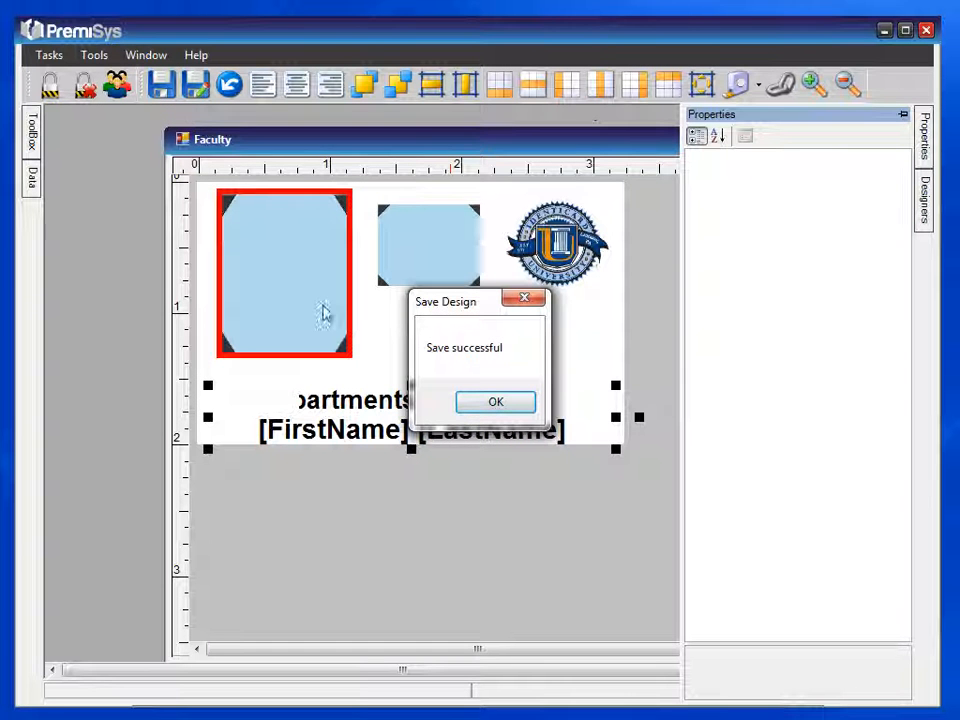
click(496, 400)
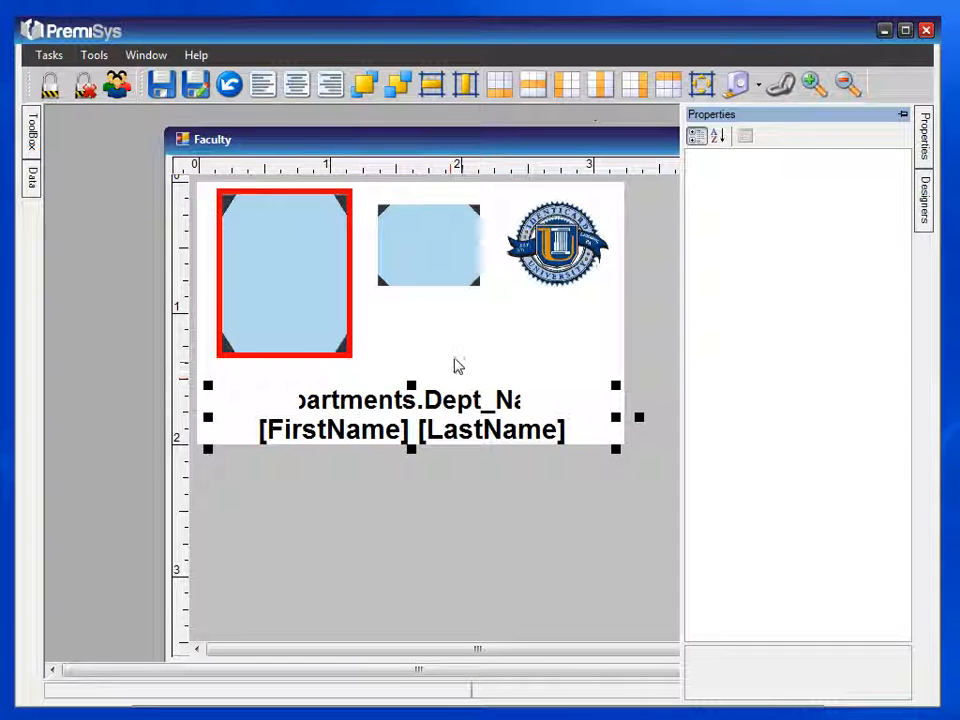
Draw a new empty Label from the Toolbox below the seal and show its properties.
click(408, 330)
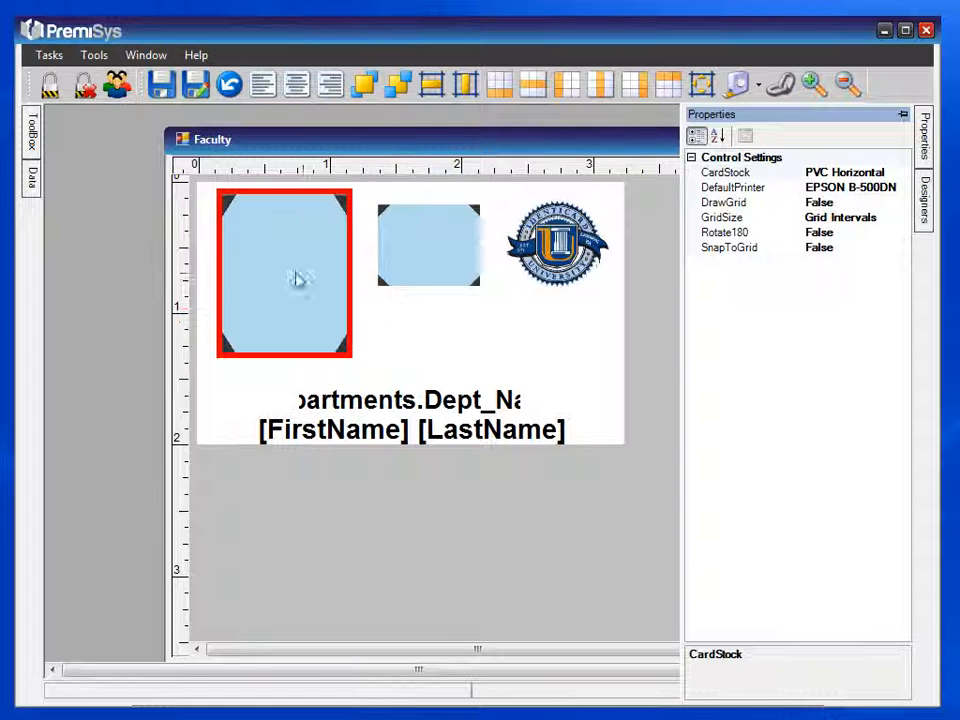
mouse_move(44, 148)
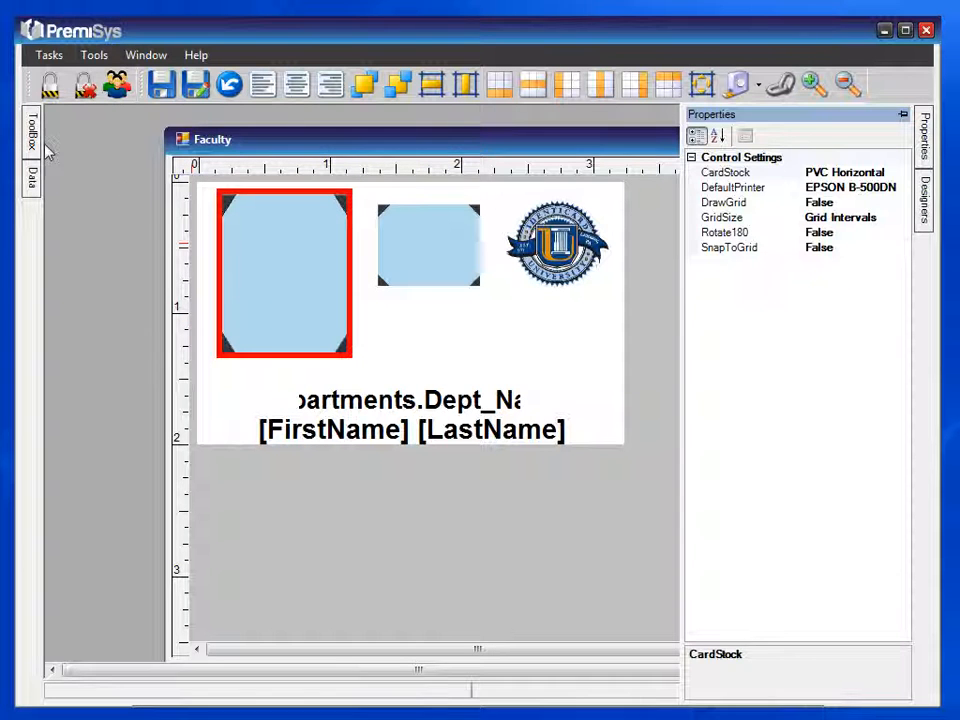
click(32, 136)
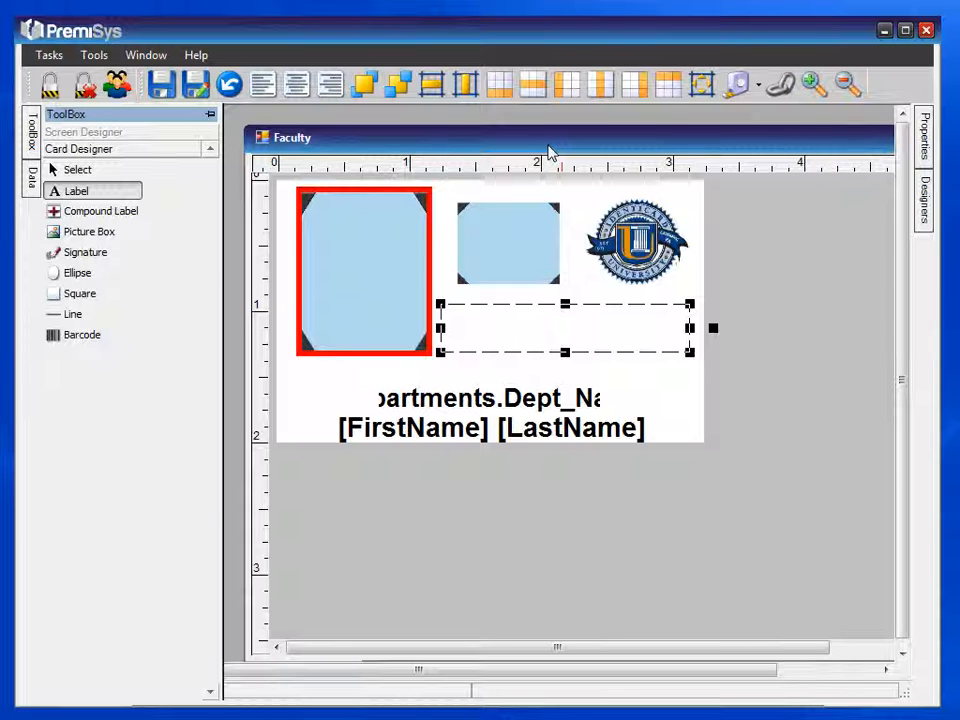
mouse_move(296, 84)
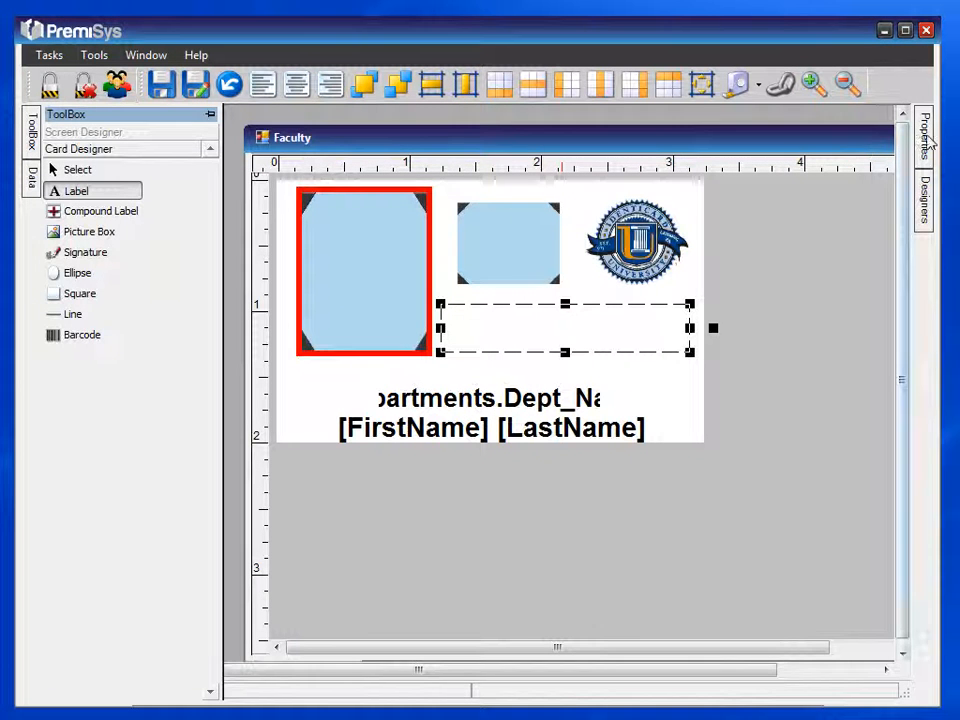
click(924, 130)
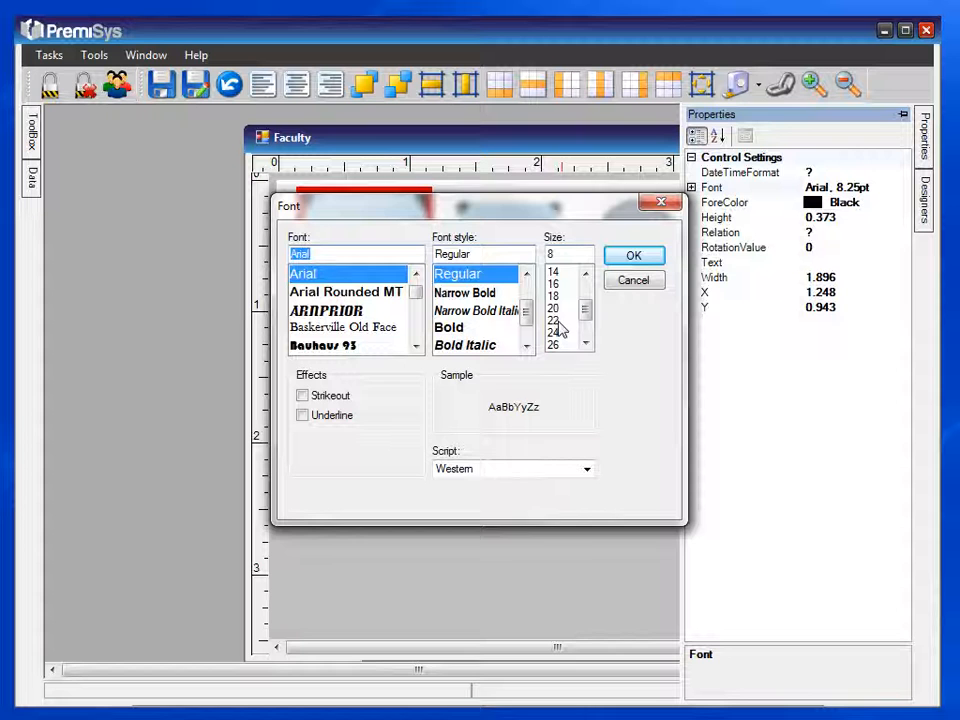
Give the new label bold Arial at size 22 in the Font dialog and confirm.
click(552, 320)
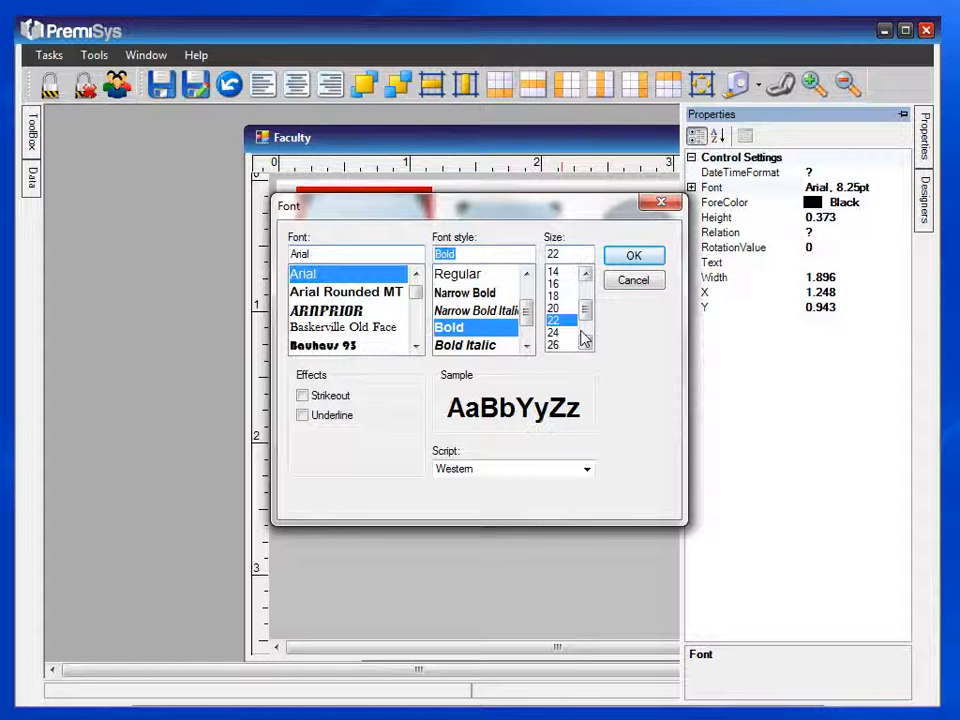
click(634, 256)
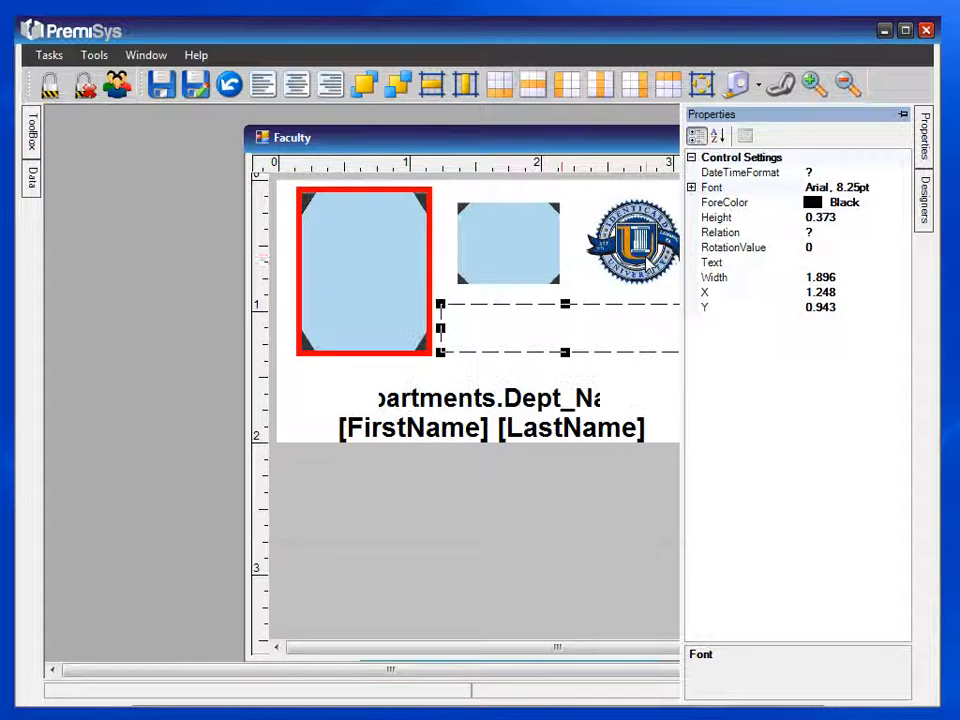
click(780, 188)
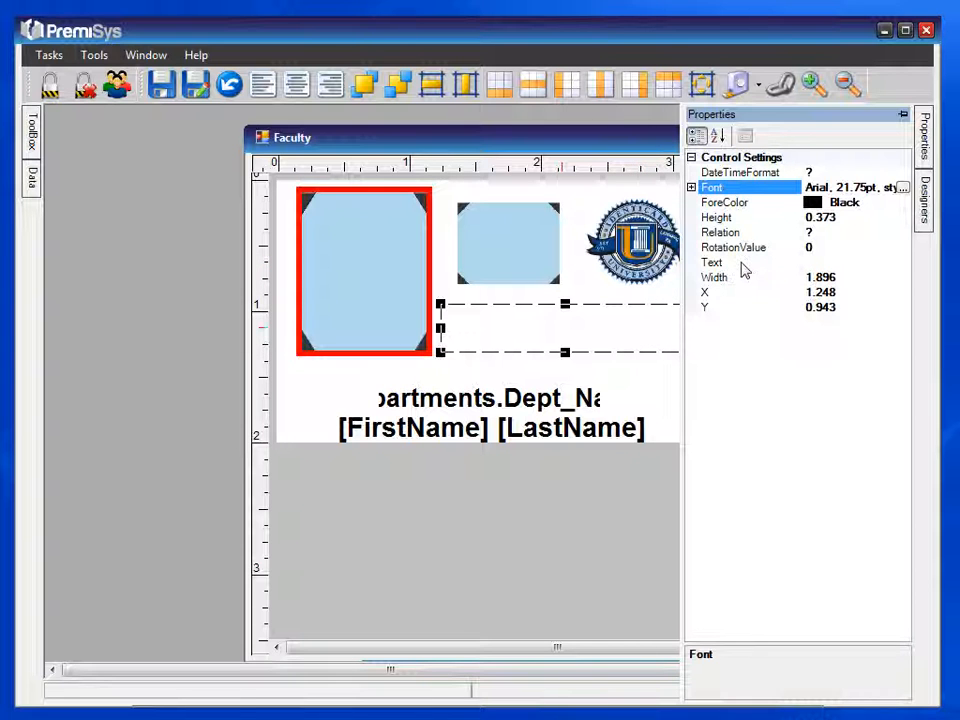
Enter IDENTICARD as the label text, nudge it slightly lower, and save the design.
click(744, 262)
text(IDENTICAR)
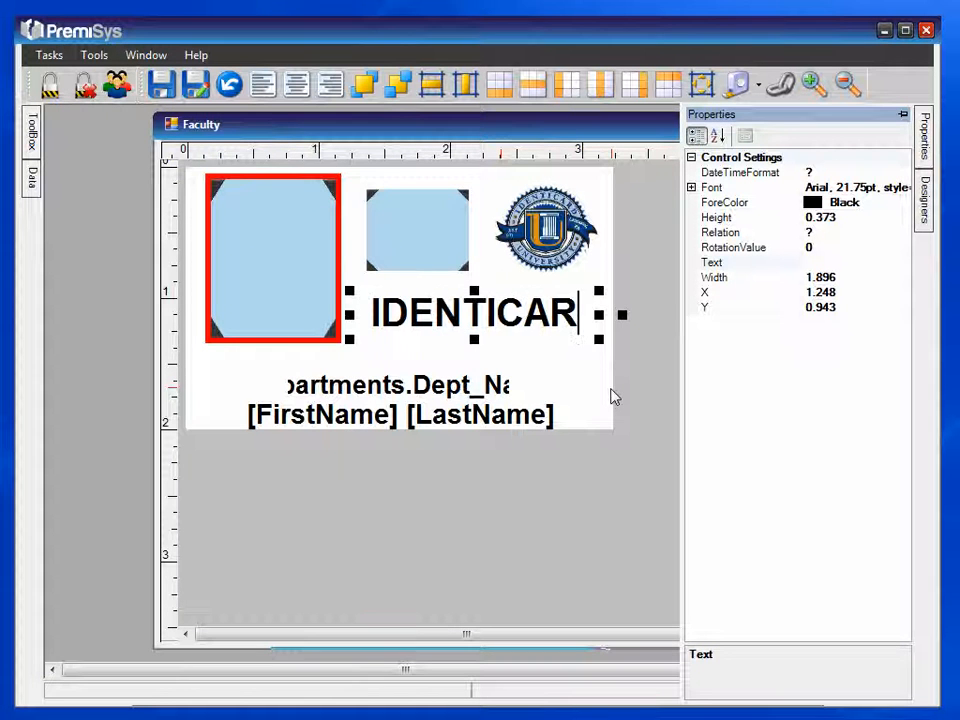
text(D)
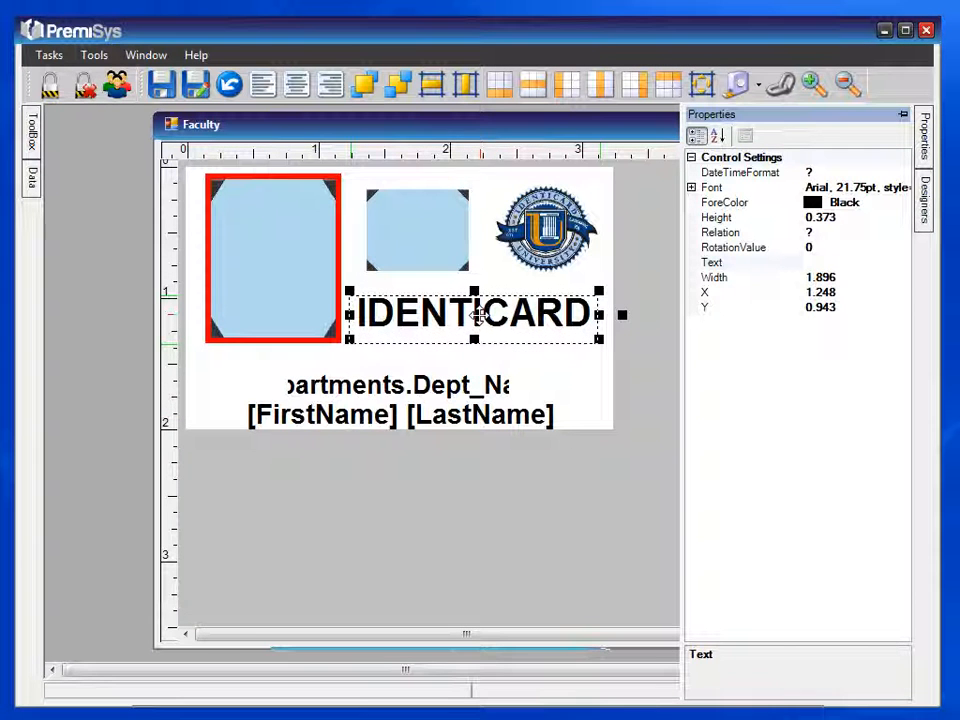
drag(470, 312, 470, 318)
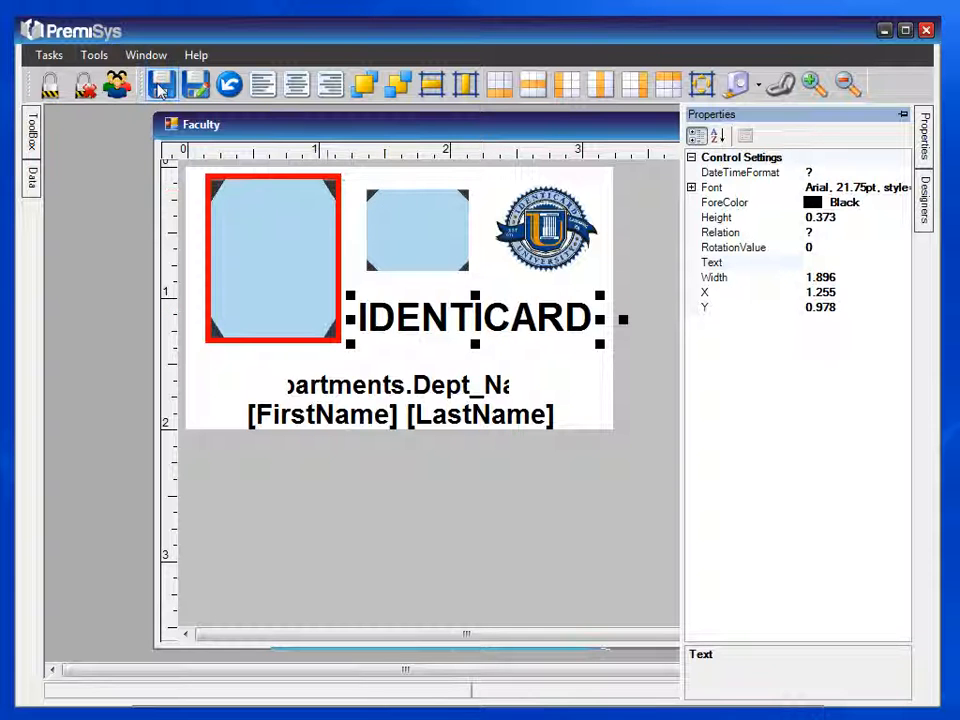
click(160, 84)
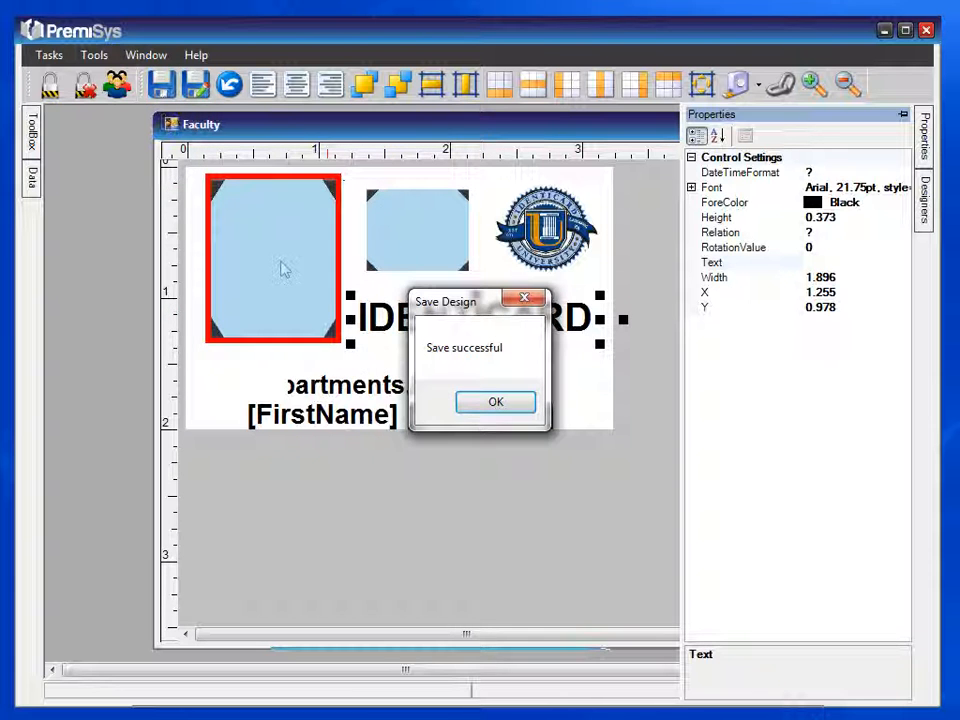